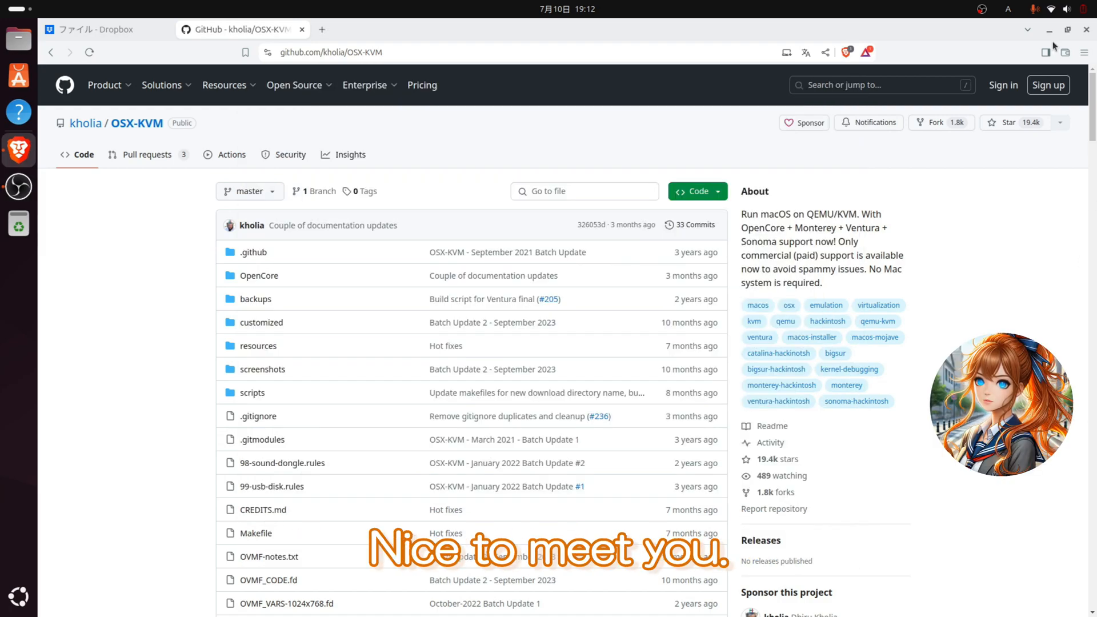
Scroll the OSX-KVM README down to its Requirements section
scroll("down", 3)
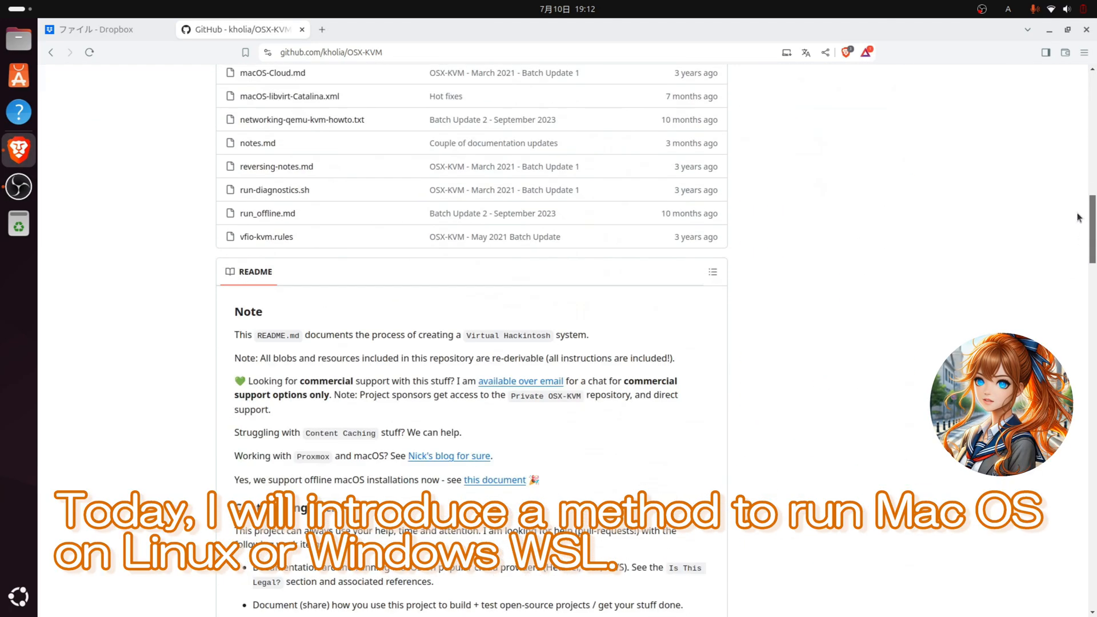
scroll("down", 3)
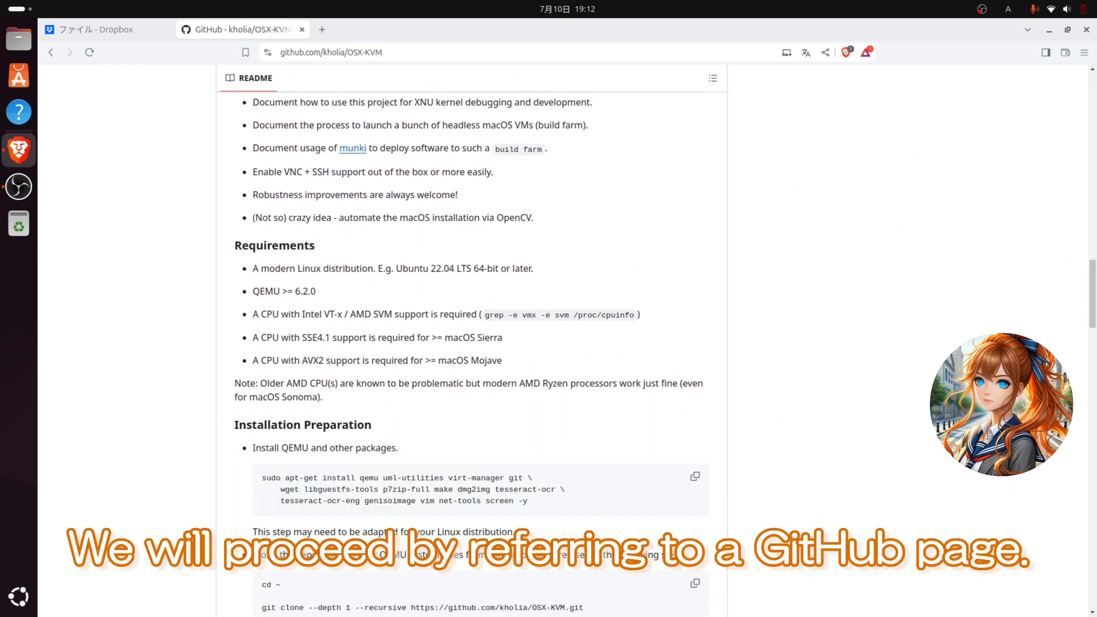
scroll("down", 3)
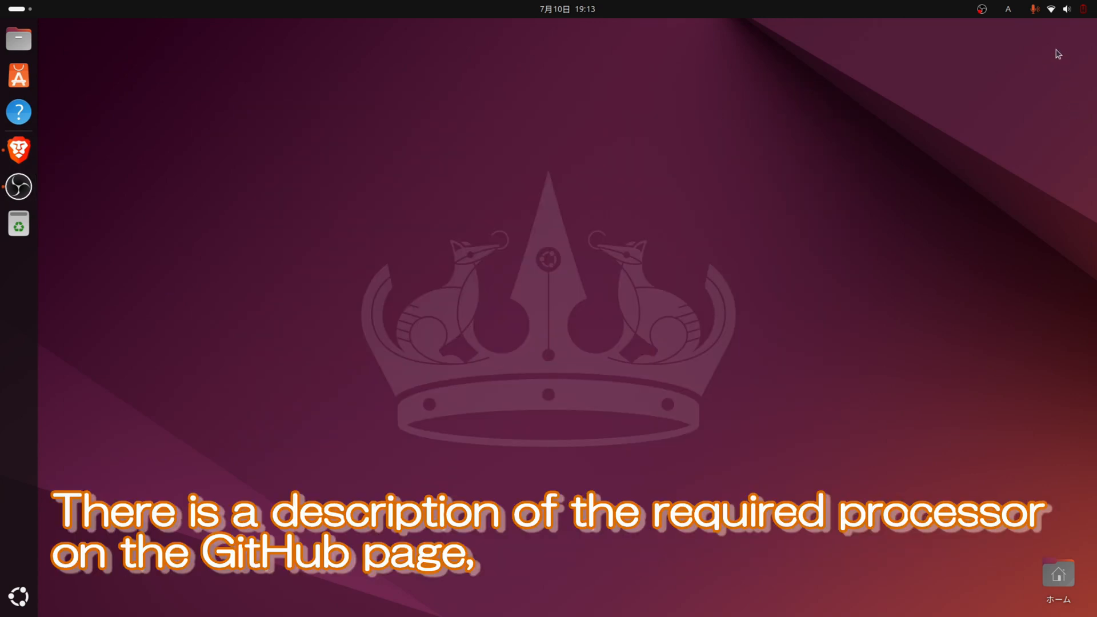
Show the About page listing Ubuntu 24.04 LTS, Intel Core i7-7700HQ and 16.0 GiB memory
left_click(1051, 9)
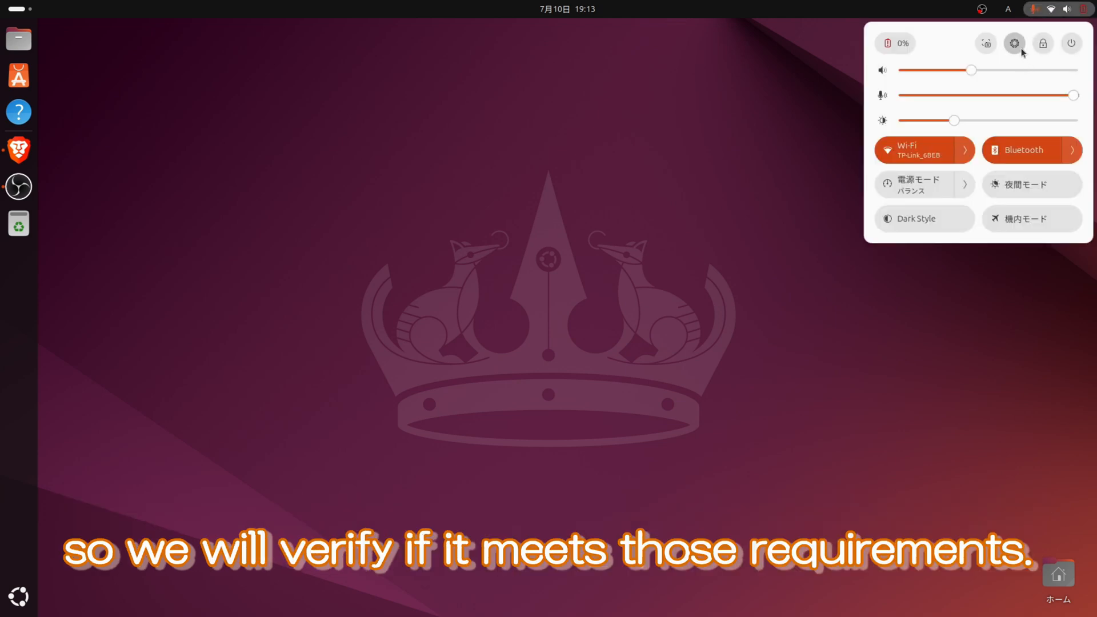
left_click(1014, 42)
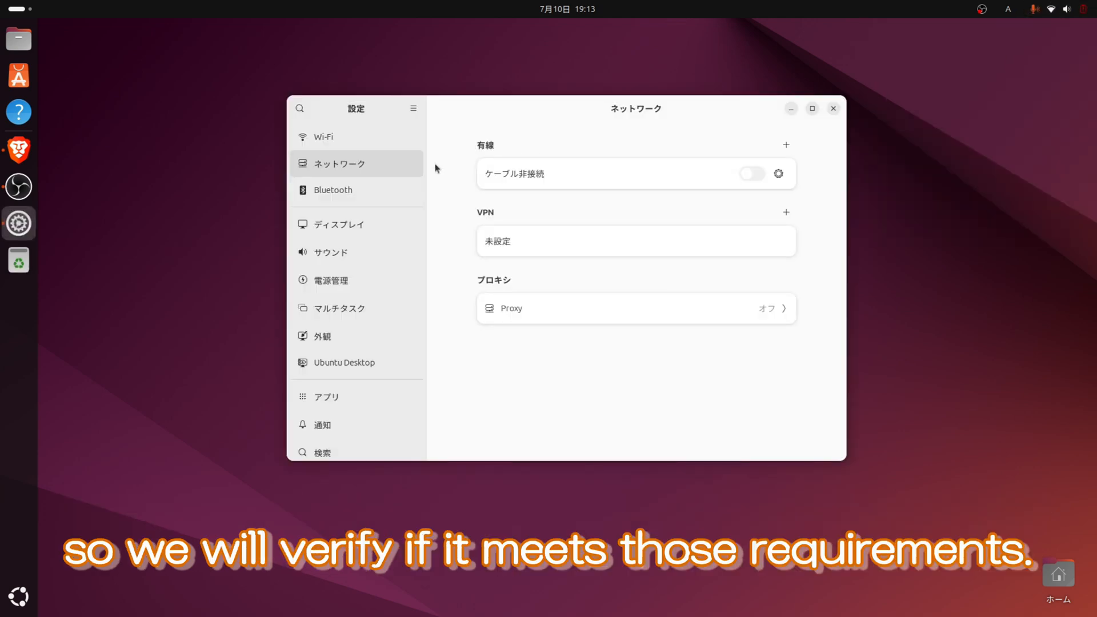
scroll("down", 3)
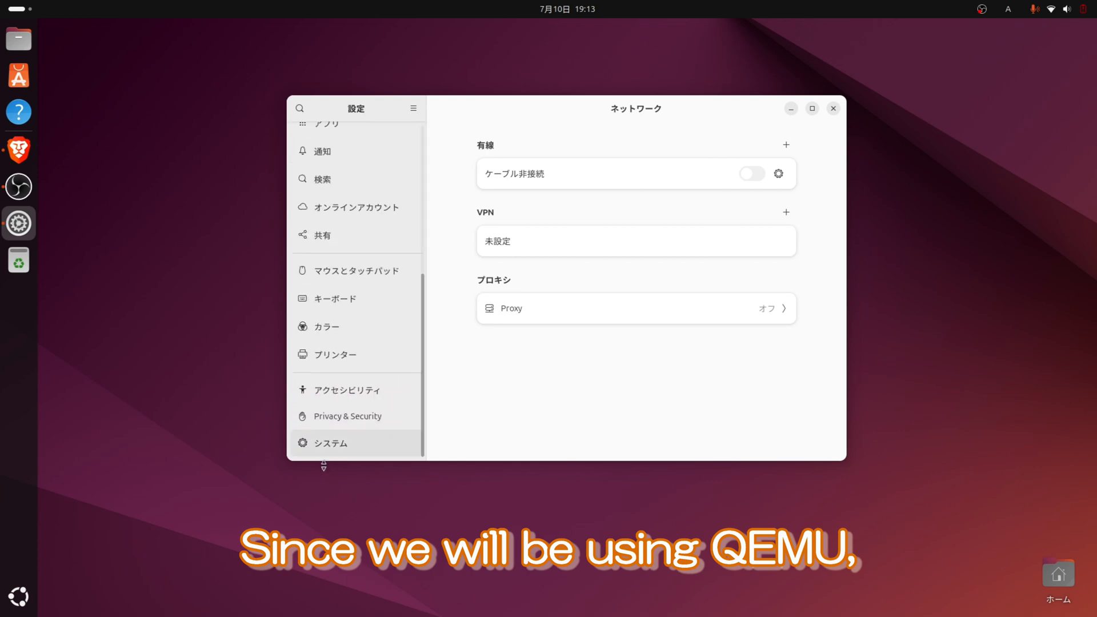
left_click(329, 442)
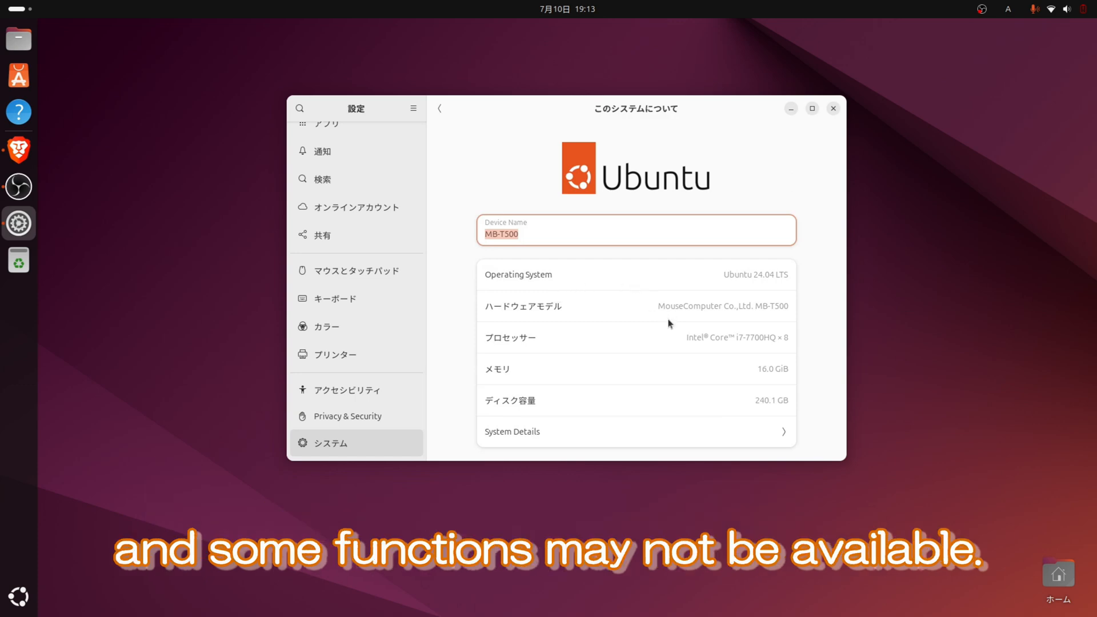
mouse_move(785, 351)
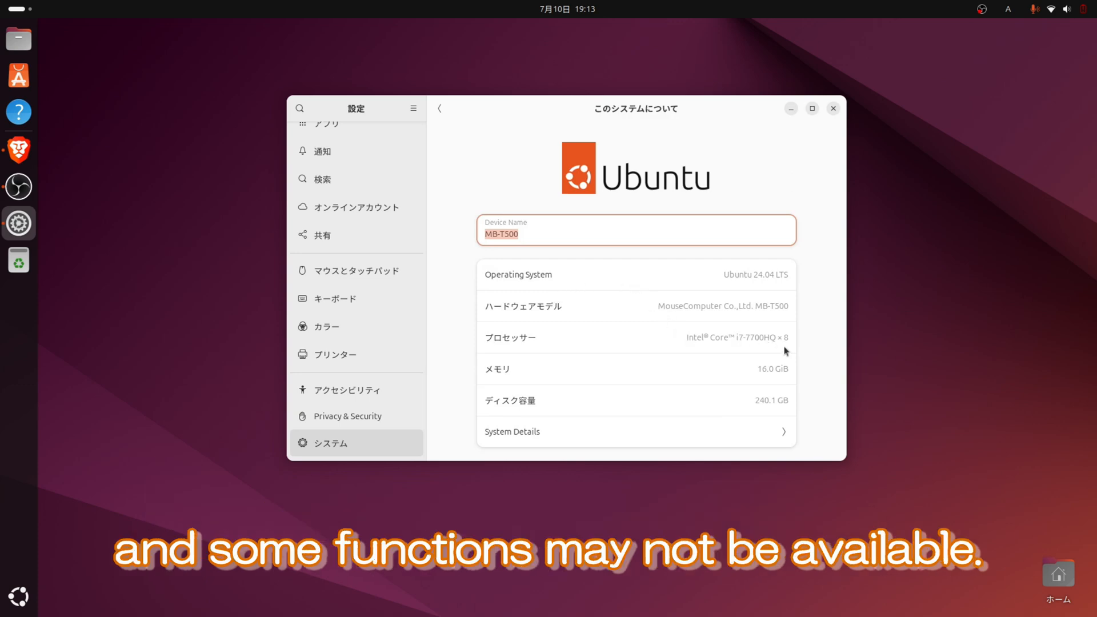
mouse_move(836, 132)
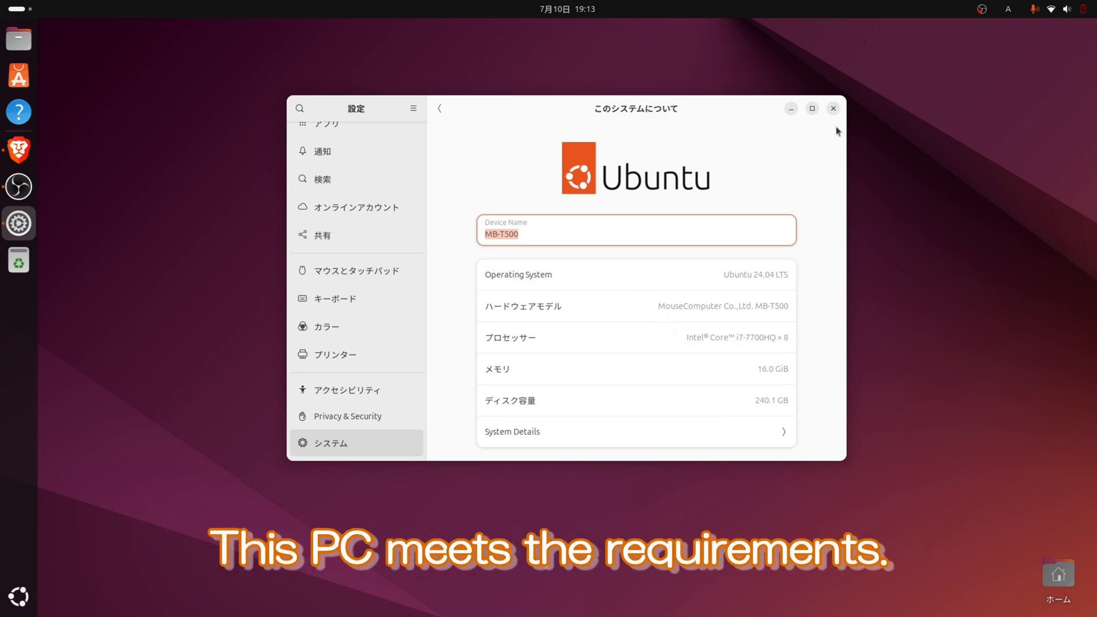
Close the Settings window to return to the desktop
left_click(832, 109)
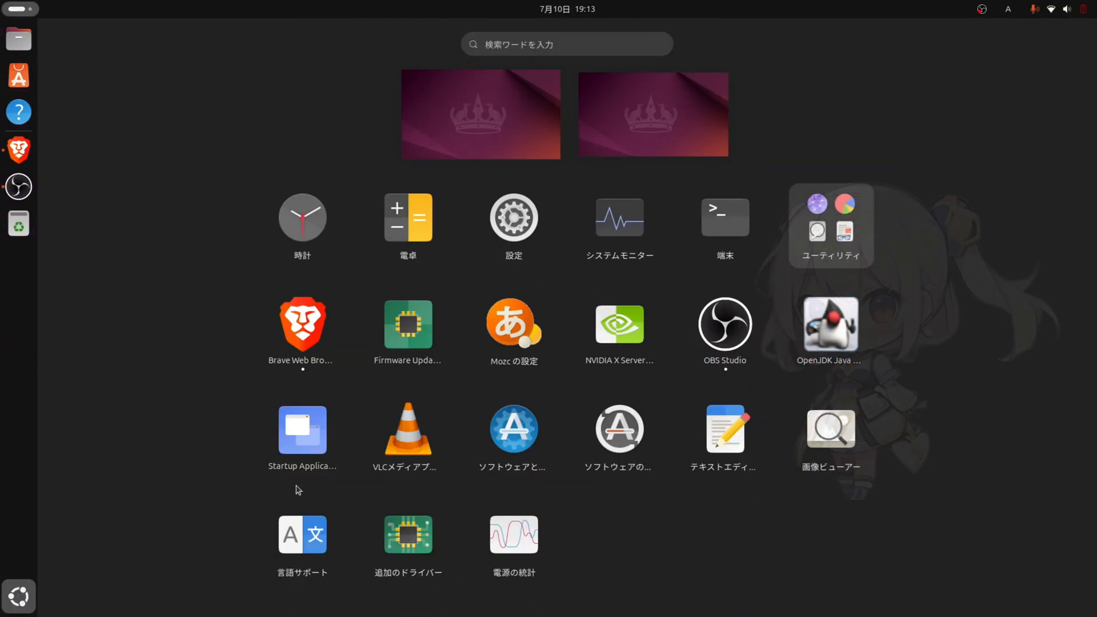
Launch a terminal and bring up its context menu at the prompt
left_click(724, 217)
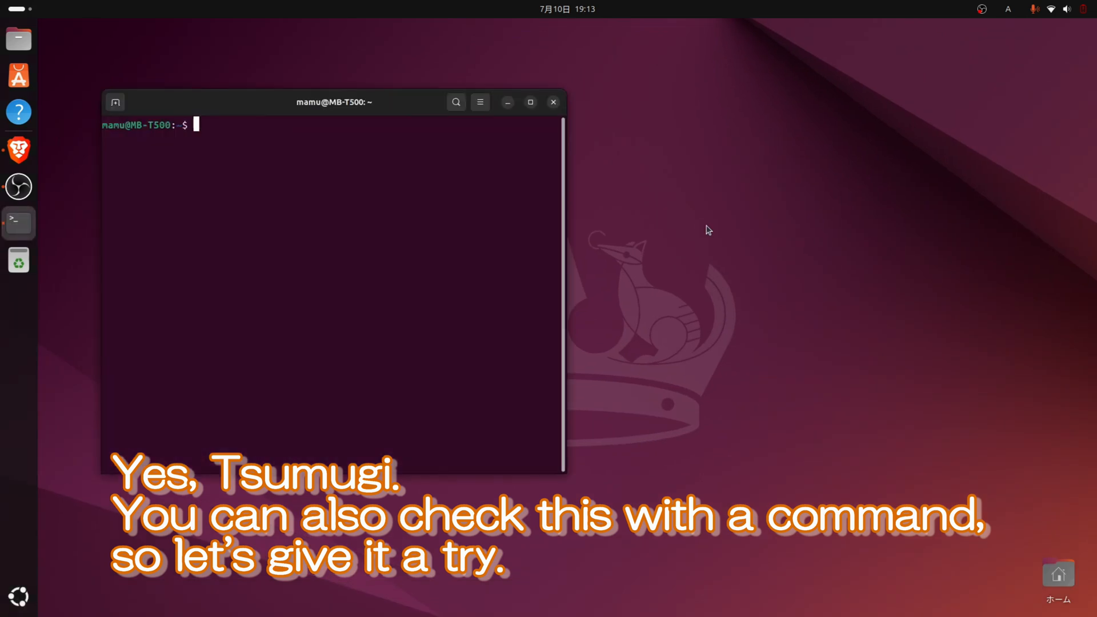
right_click(287, 210)
type("sudo apt")
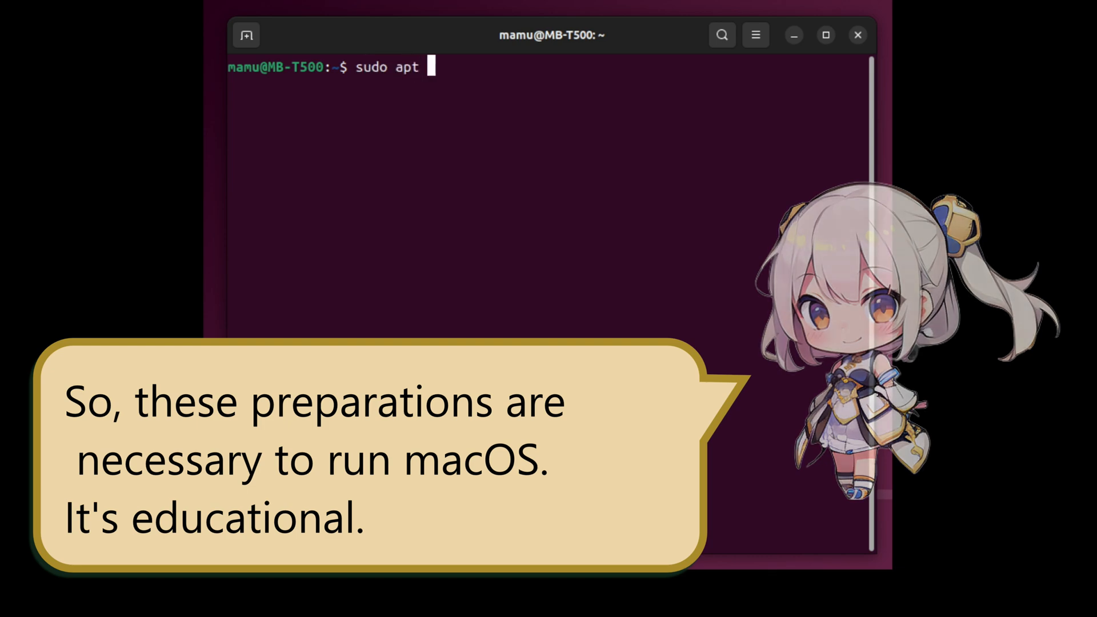
Install QEMU with sudo apt install qemu-system, confirming with y after plain qemu fails
type("install")
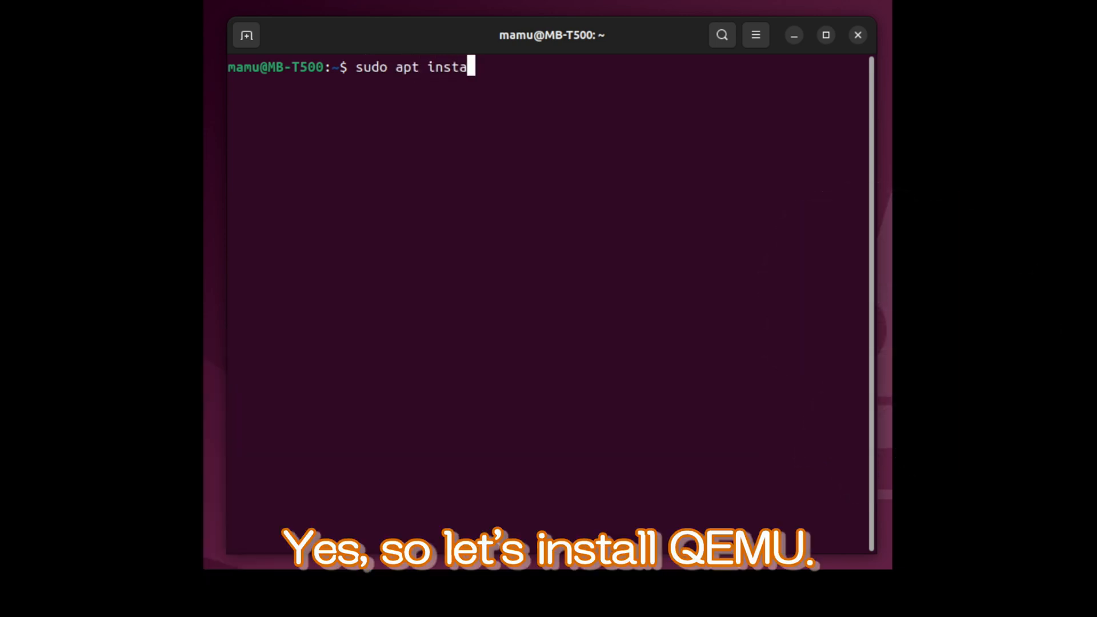
type("ll q")
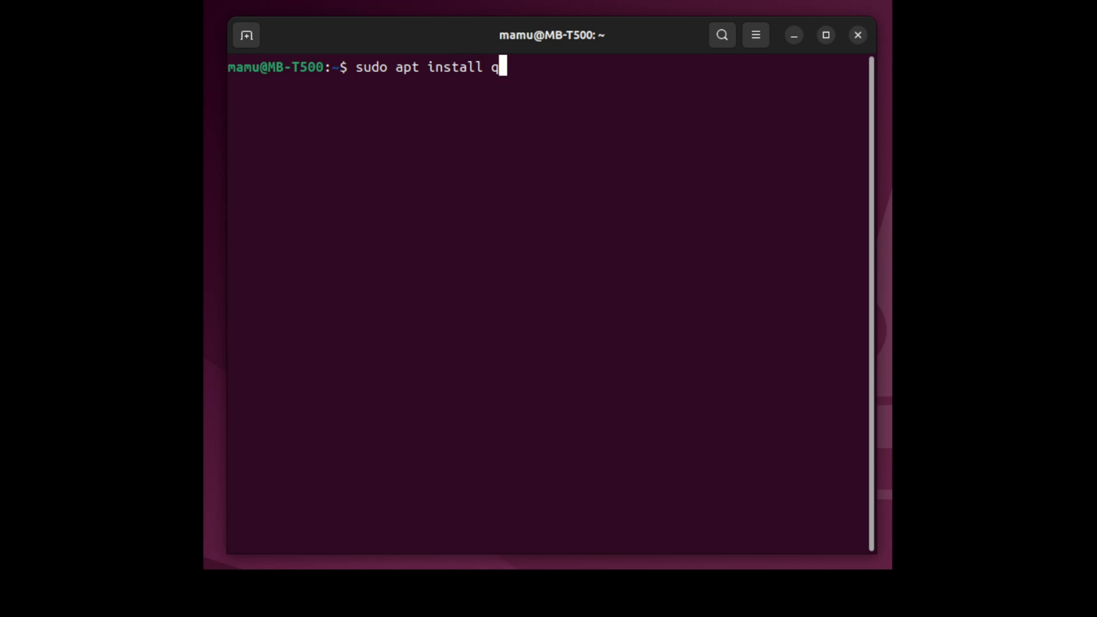
type("emu")
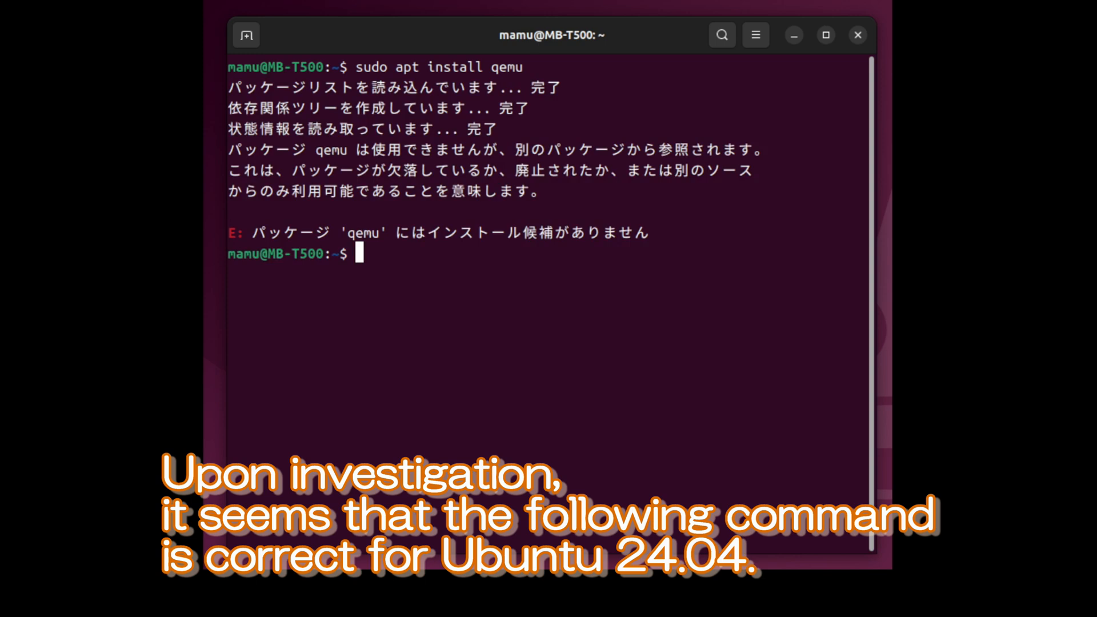
type("sudo apt install qemu")
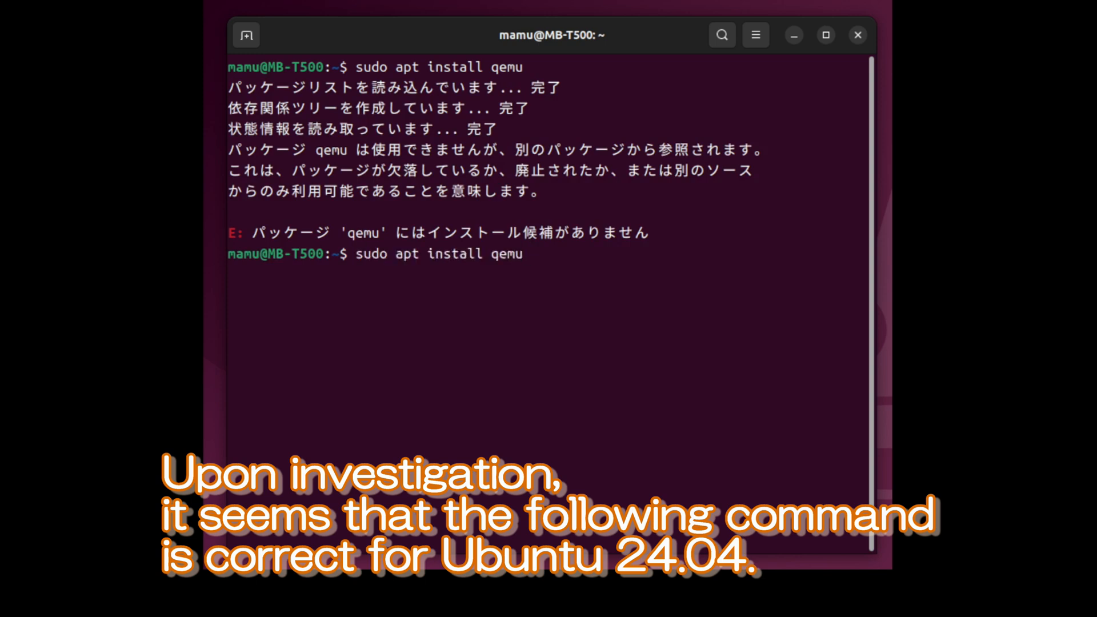
type("-syste")
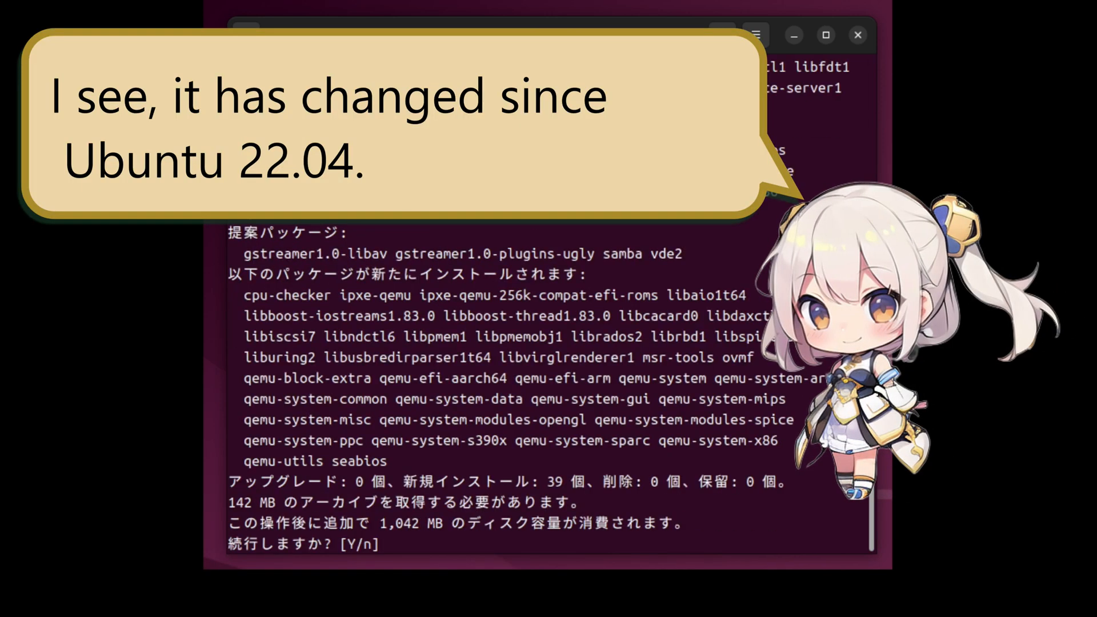
type("y")
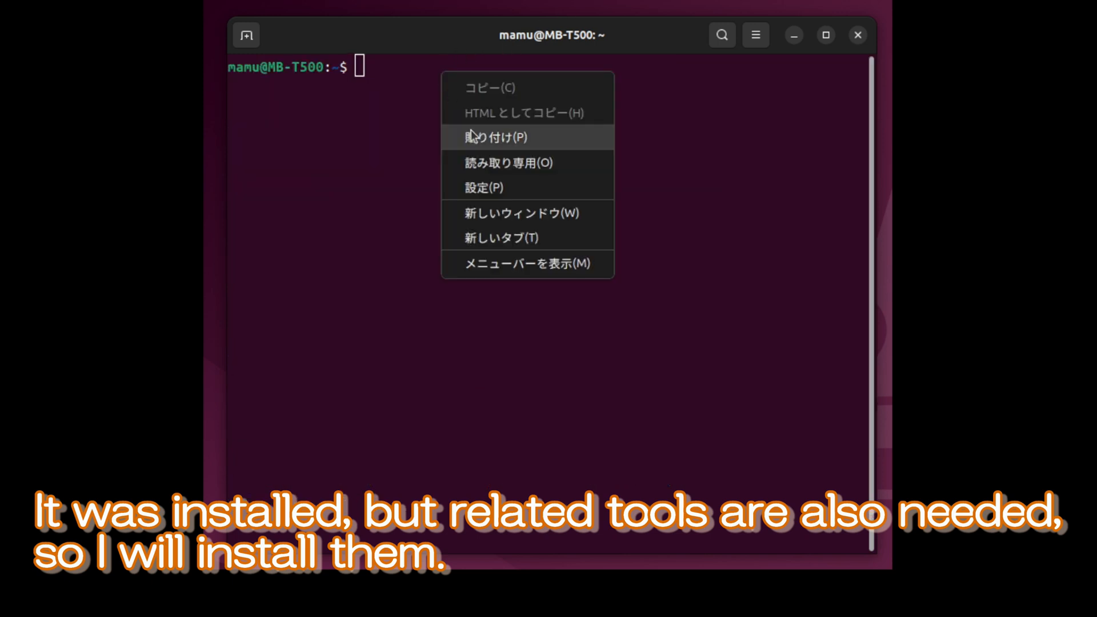
Run the pasted apt-get install of helper packages, rerunning it without qemu when that fails
left_click(497, 136)
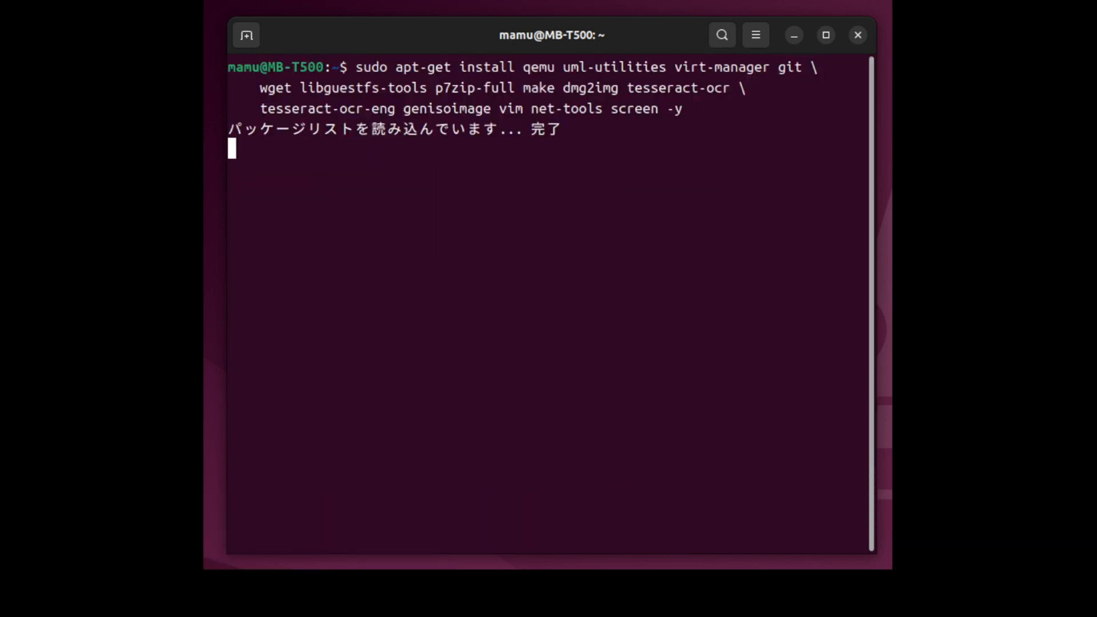
key("Return")
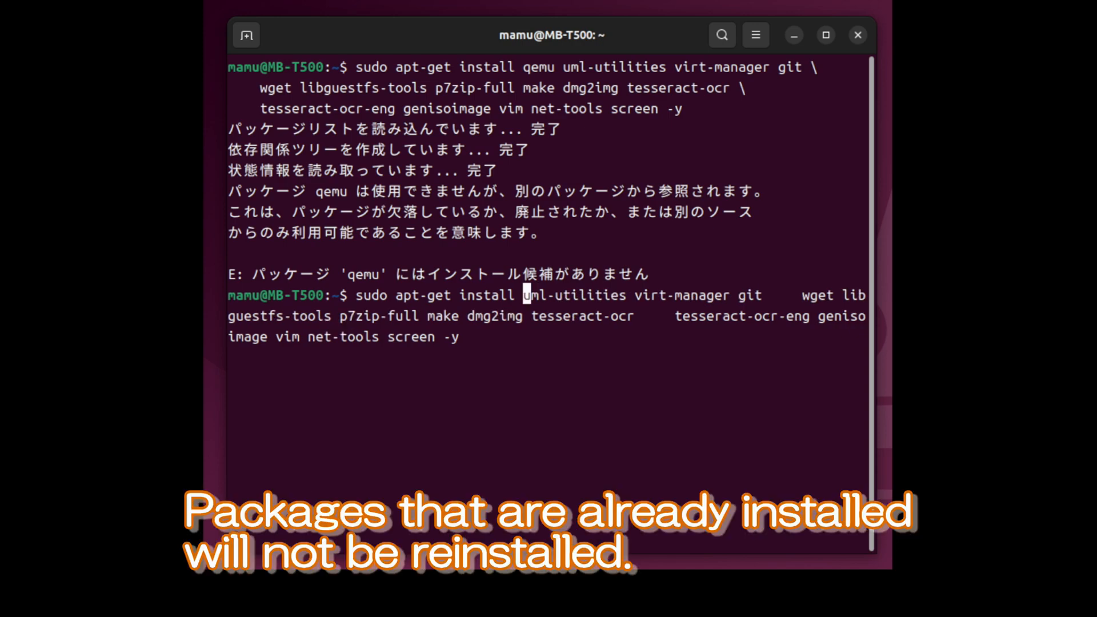
key("Return")
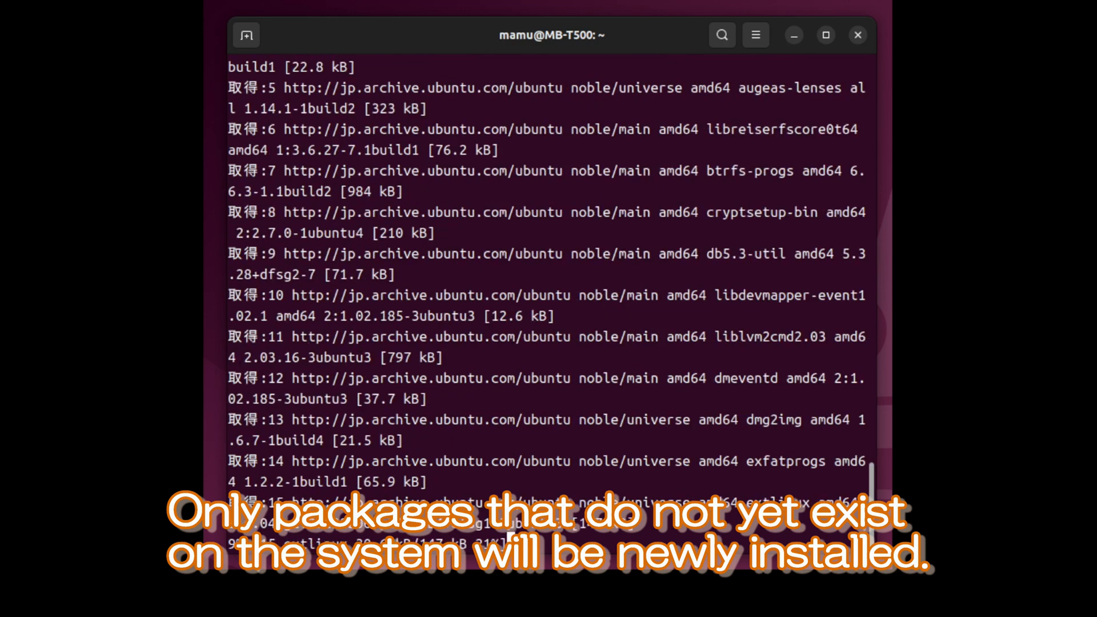
scroll("down", 3)
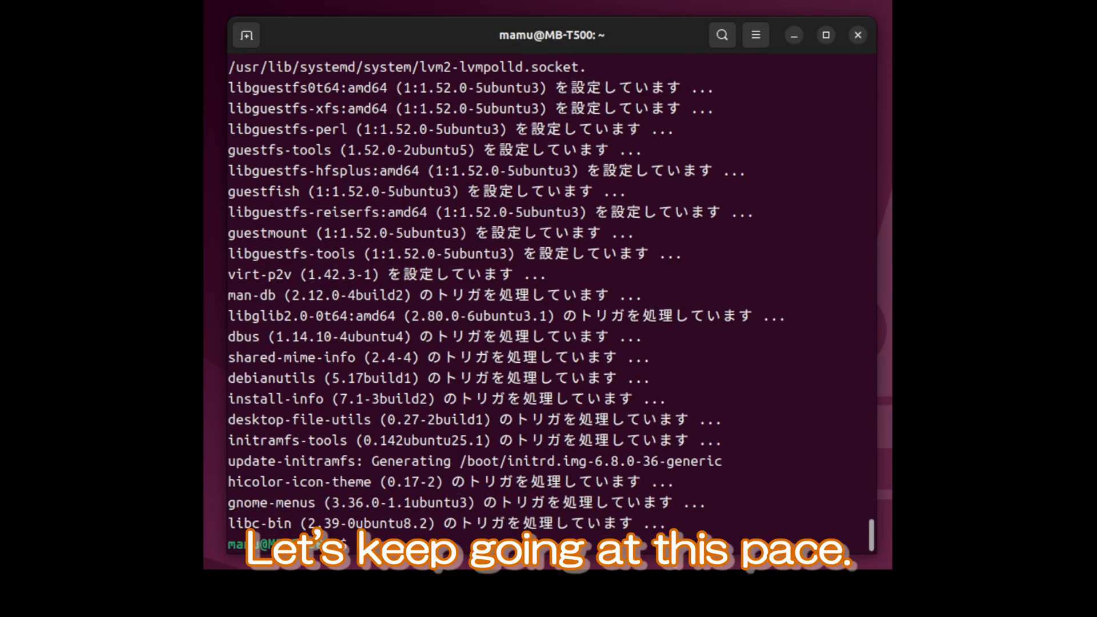
type("cl")
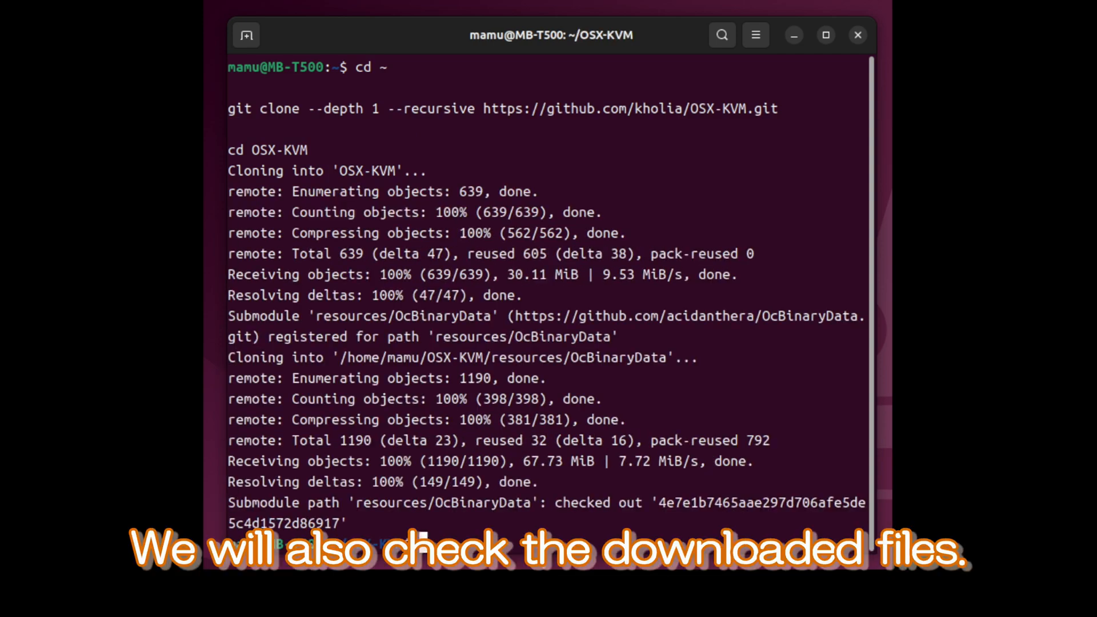
Clear the terminal screen in the OSX-KVM directory
type("clear")
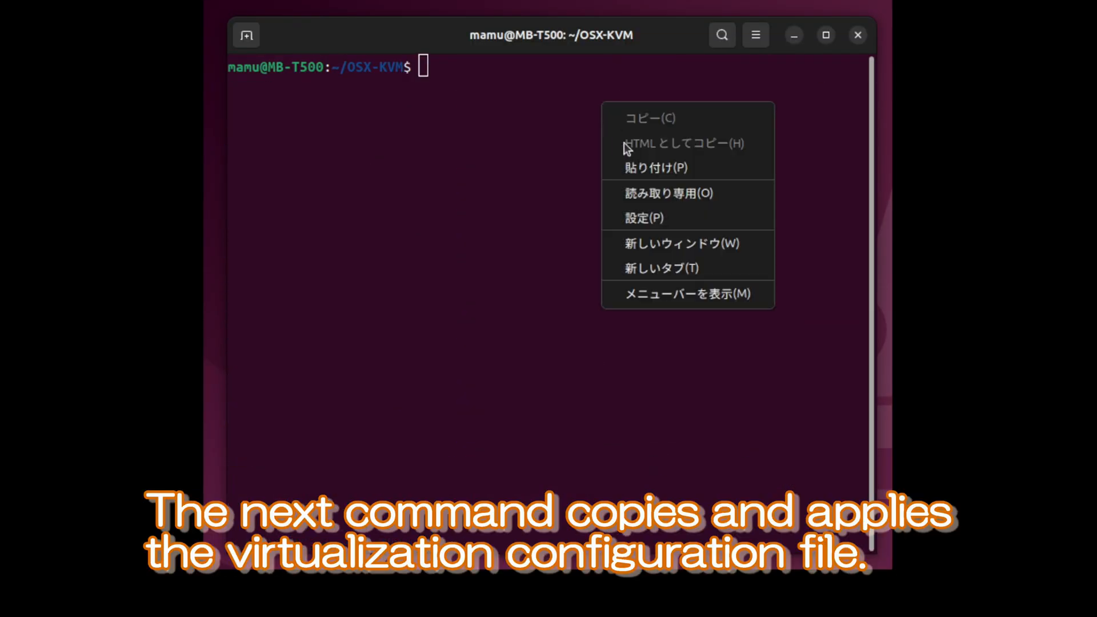
Paste the kvm.conf copy and usermod group-add commands
left_click(651, 167)
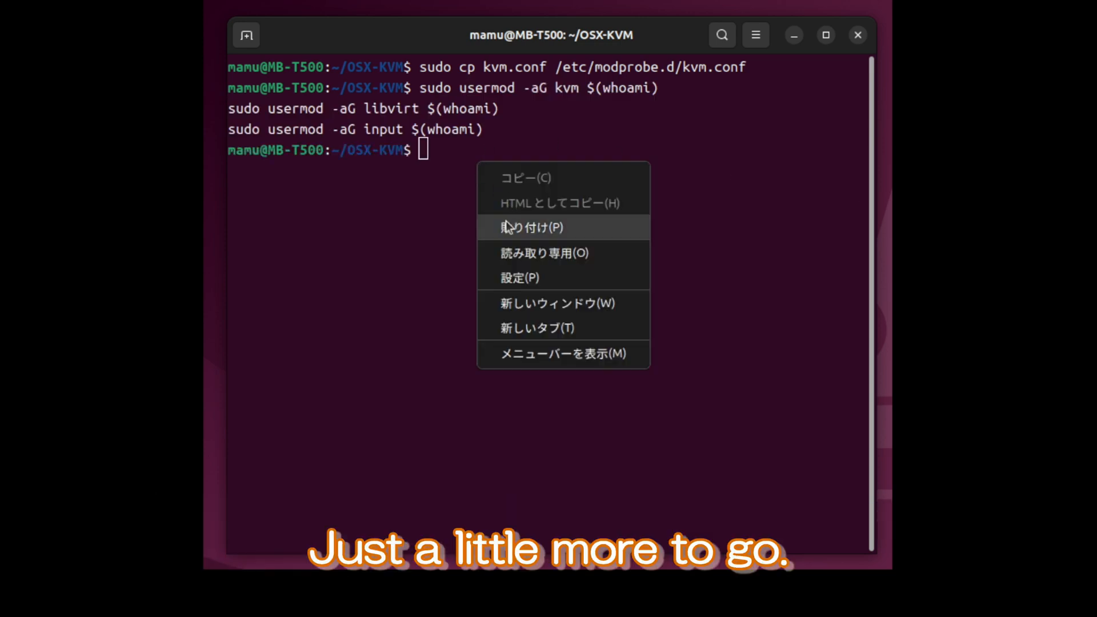
Run ./fetch-macOS-v2.py choosing 6 for Ventura, then list the OSX-KVM files
left_click(534, 227)
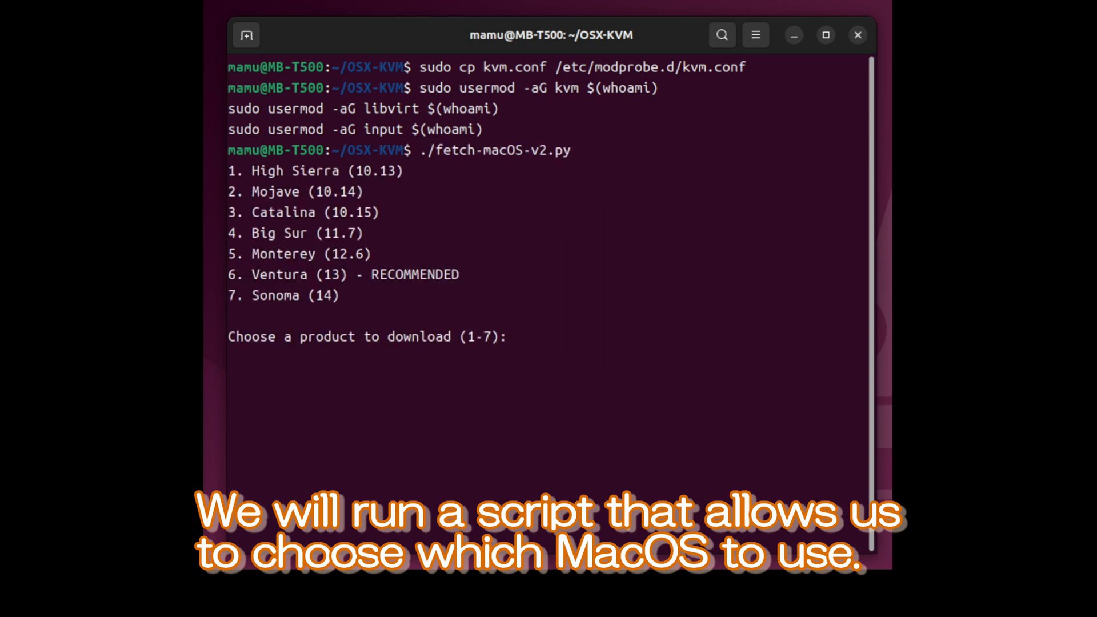
type("6")
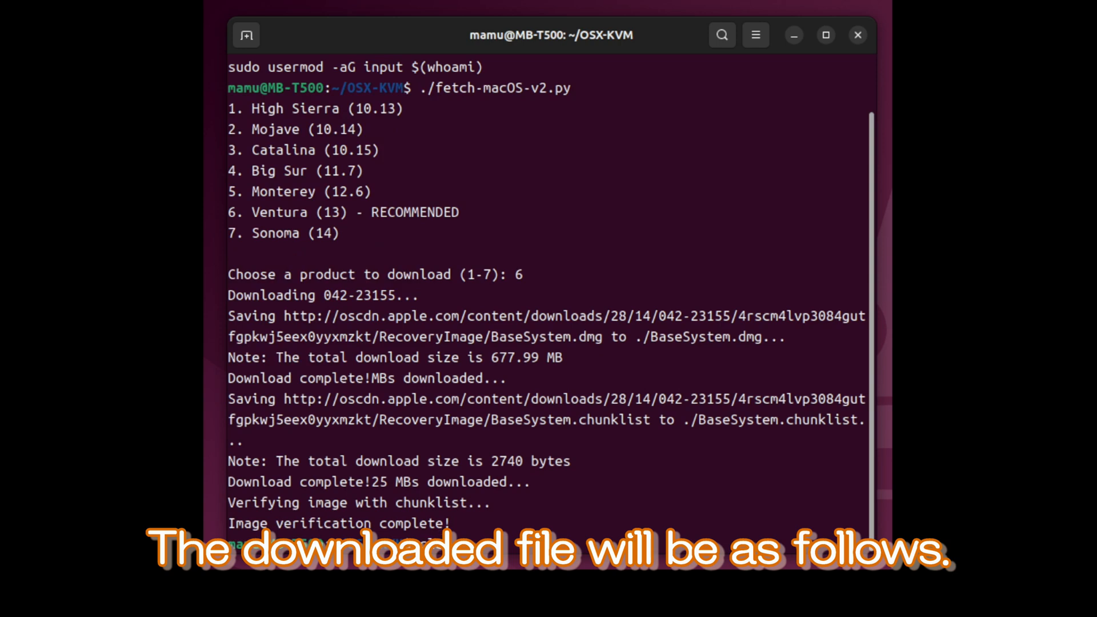
type("ls")
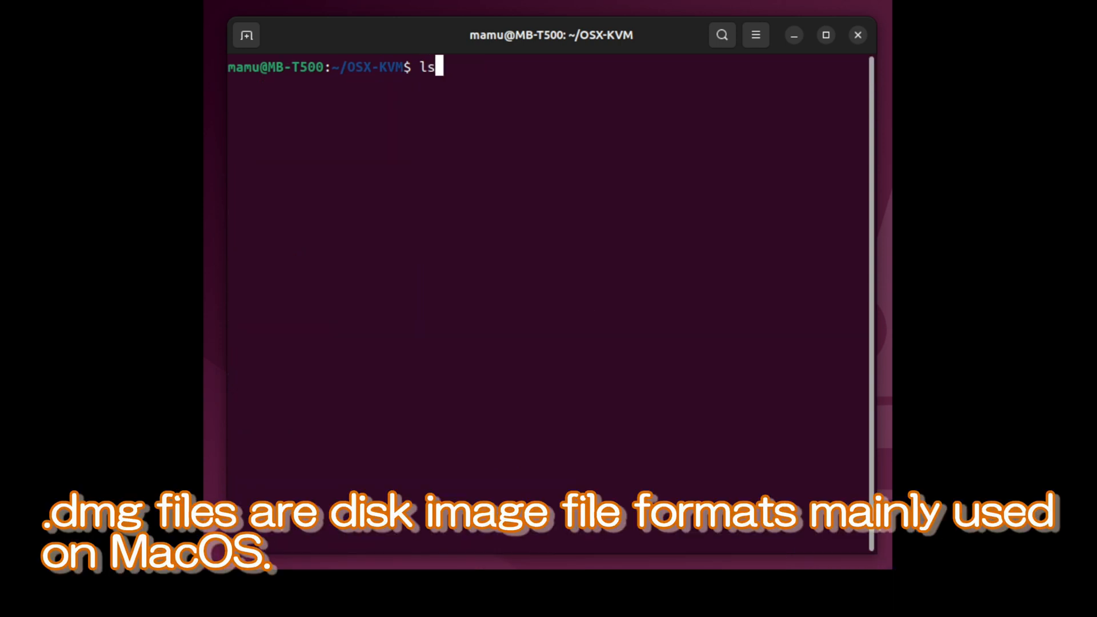
key("Return")
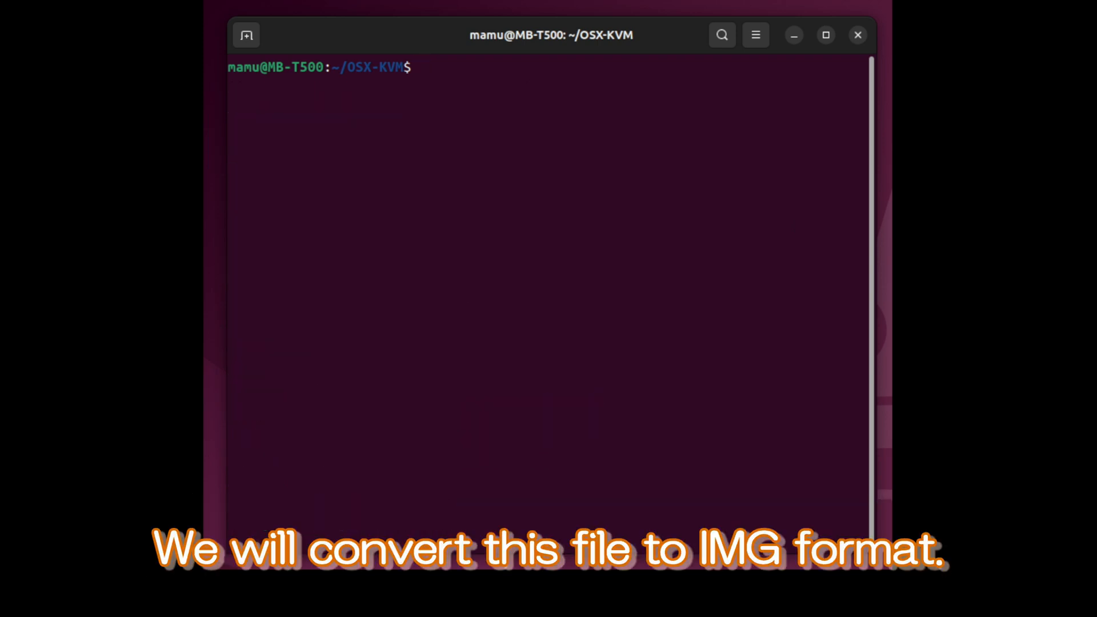
Convert BaseSystem.dmg to BaseSystem.img with dmg2img and list the result
type("dmg2img -i BaseSystem.dmg BaseSystem.img")
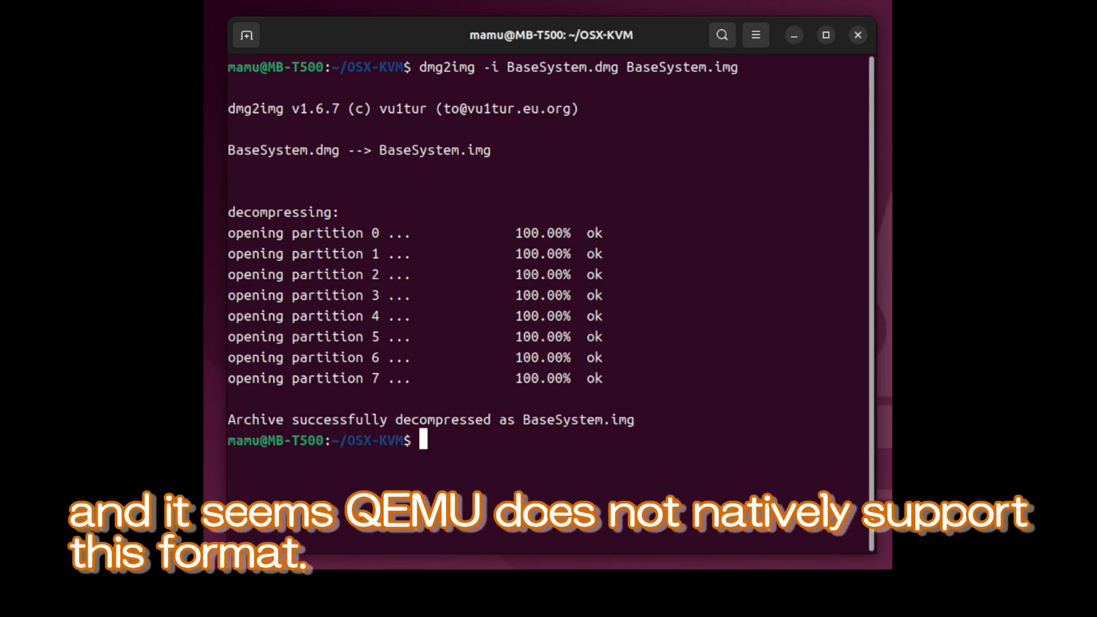
type("ls")
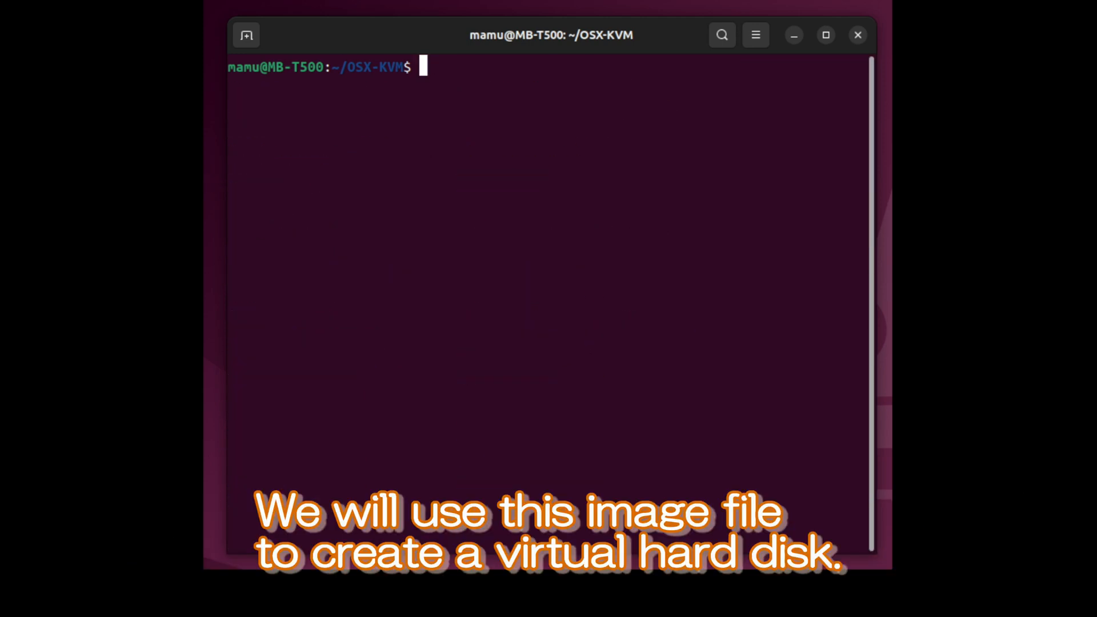
Create the 256G qcow2 disk mac_hdd_ng.img, list the folder and select OpenCore-Boot.sh
type("qemu-img create -f qcow2 mac_hdd_ng.img 256G")
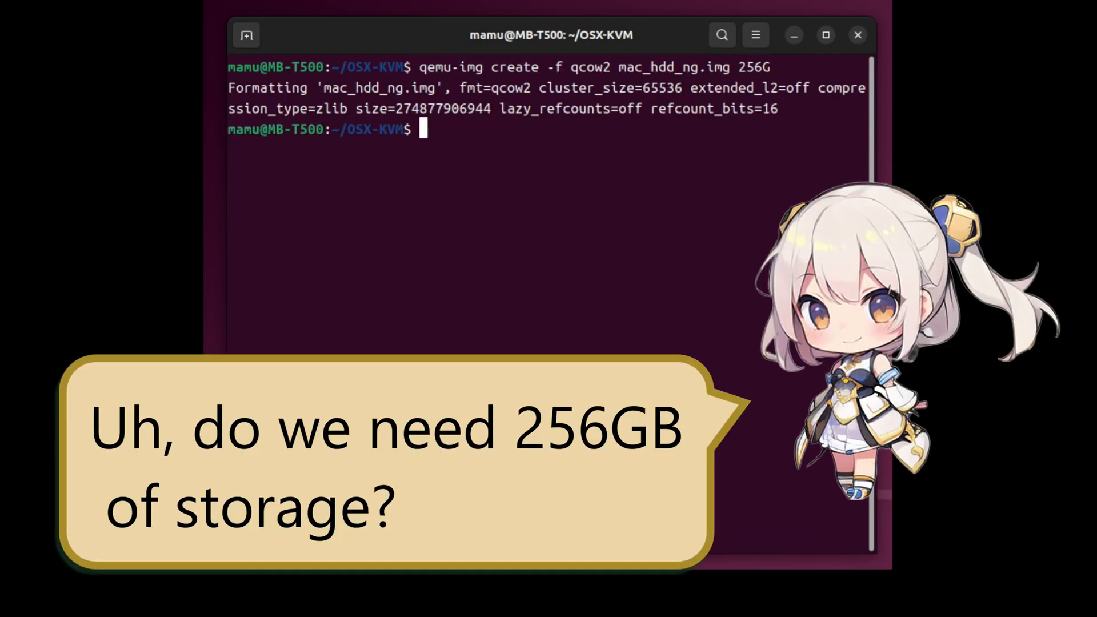
type("ls")
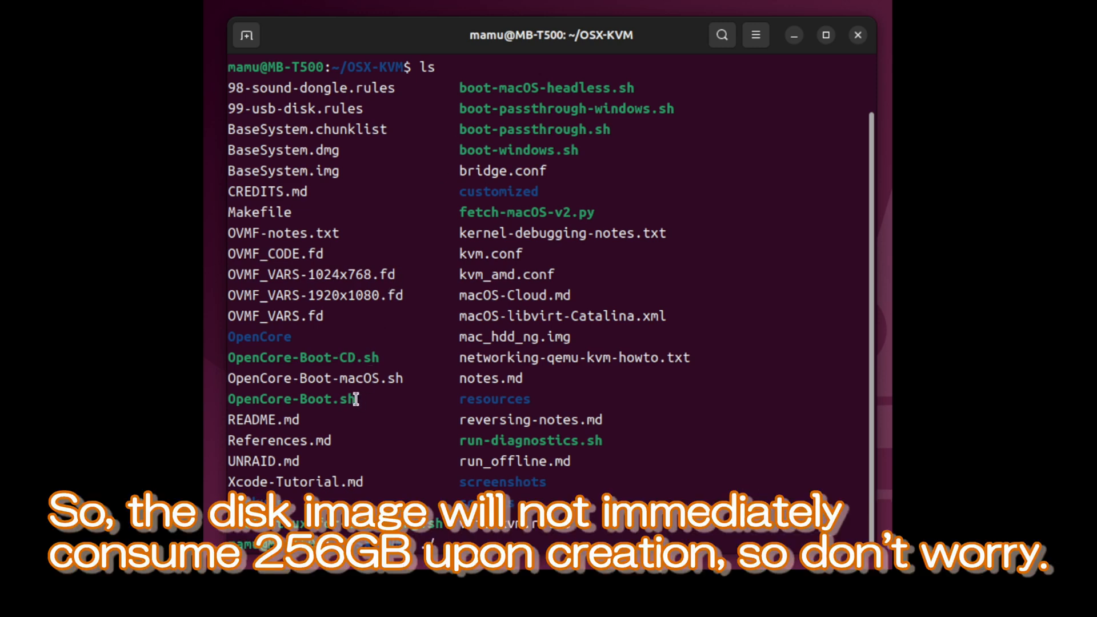
double_click(291, 398)
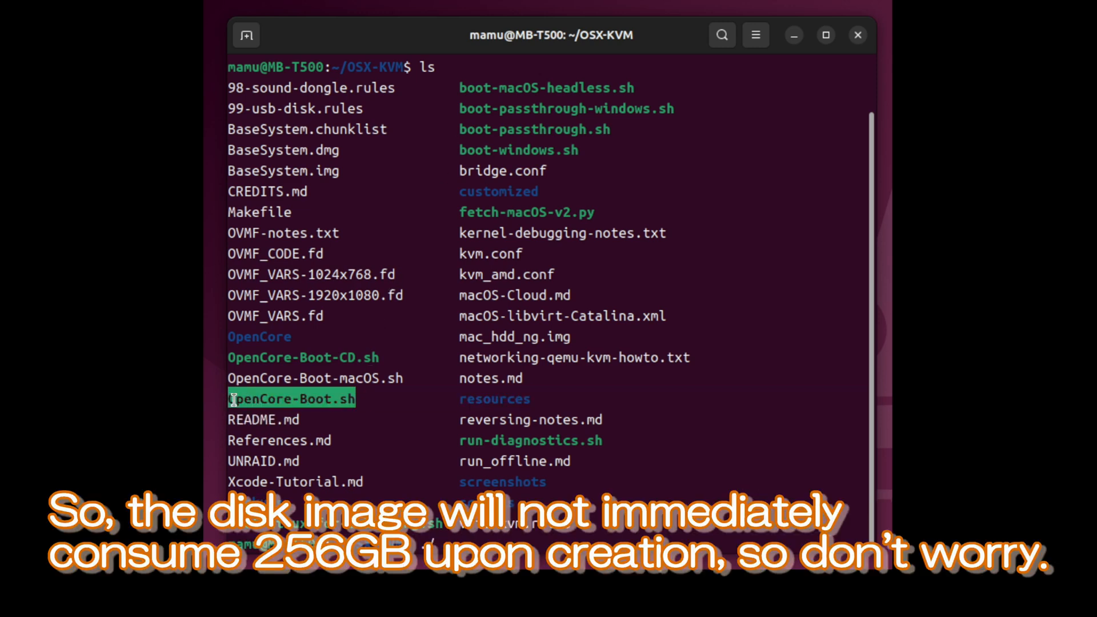